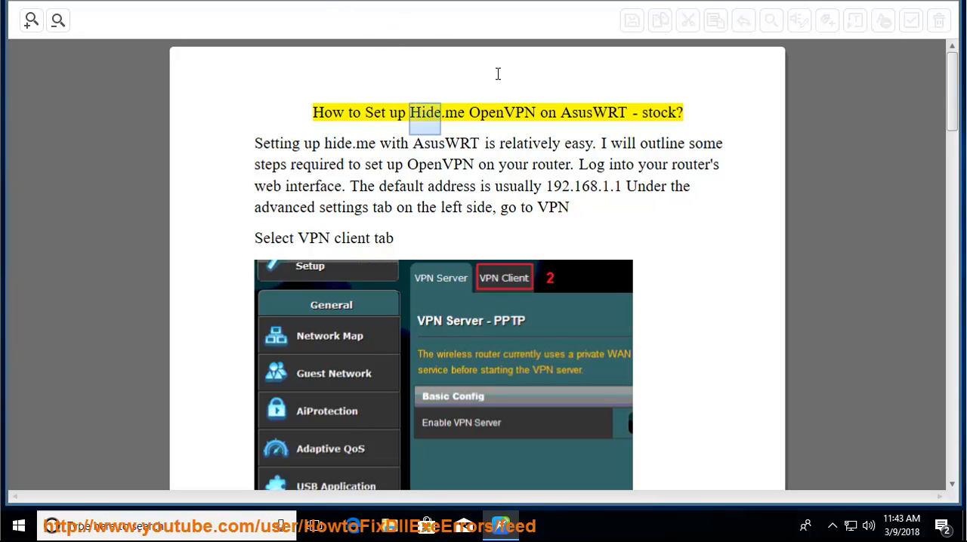
# Step: Start read-aloud at the Hide.me AsusWRT guide title by double-clicking it
pyautogui.doubleClick(594, 113)
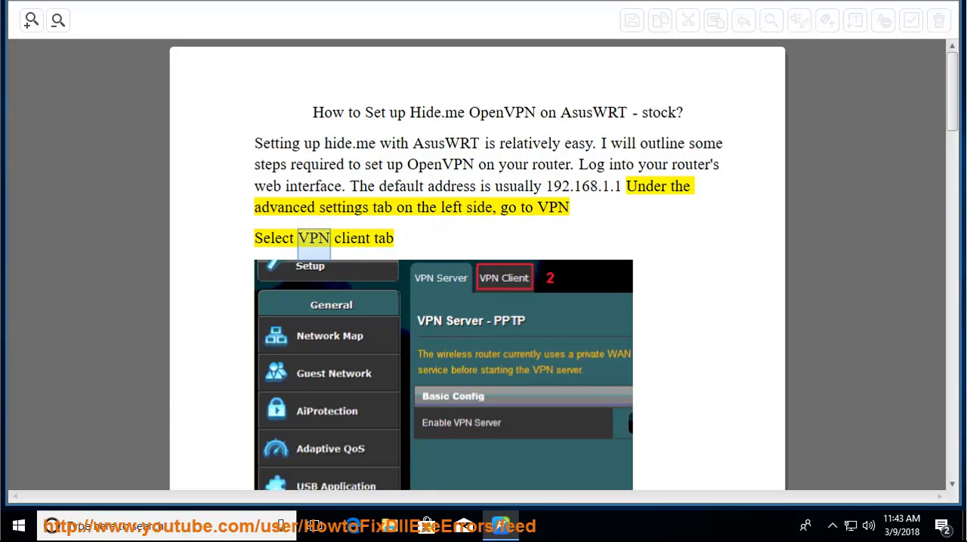
# Step: Scroll past the VPN sidebar image to the Add profile step and OpenVPN form screenshot
pyautogui.scroll(-3)
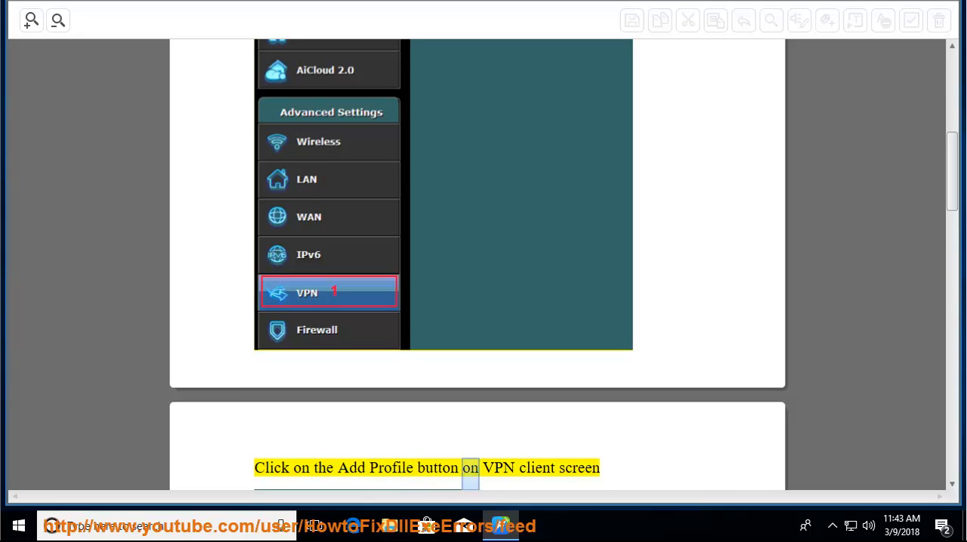
pyautogui.scroll(-3)
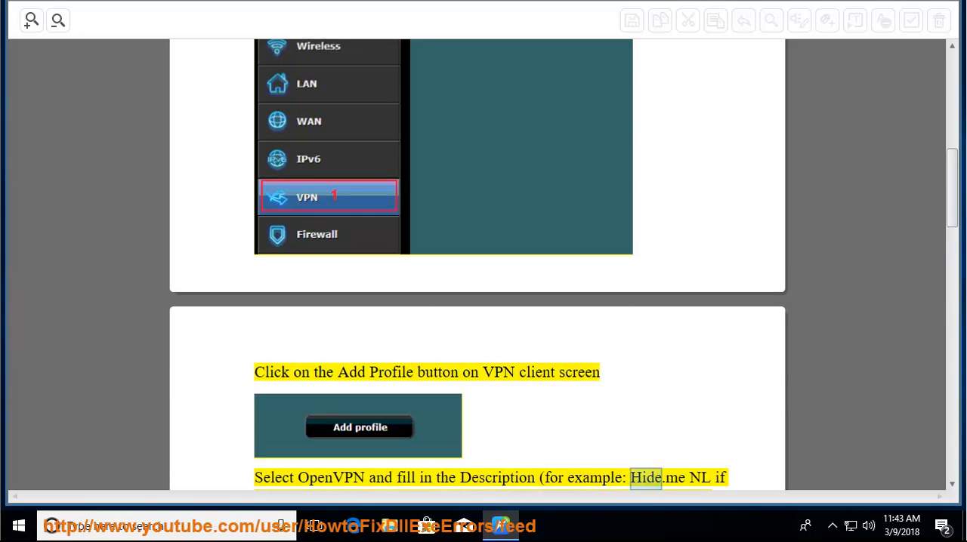
pyautogui.scroll(-3)
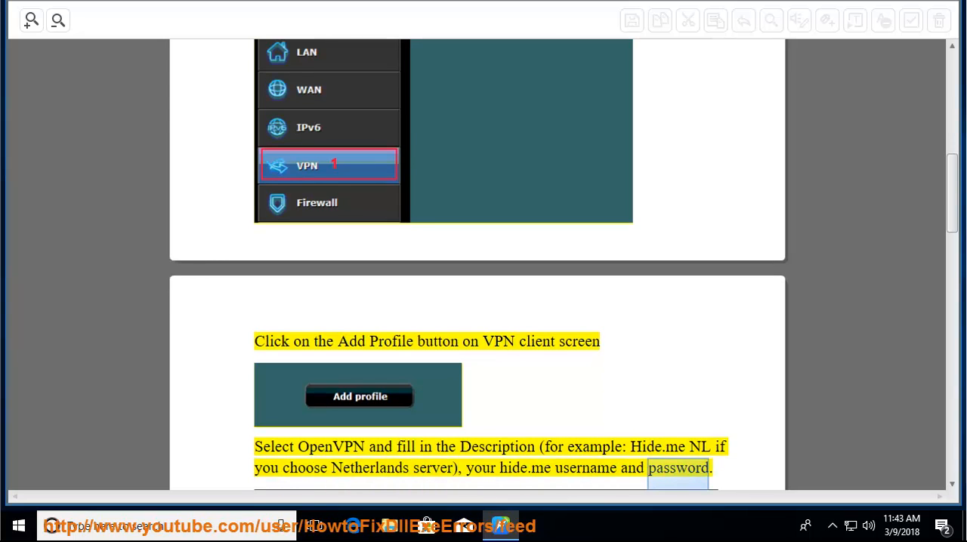
pyautogui.scroll(-3)
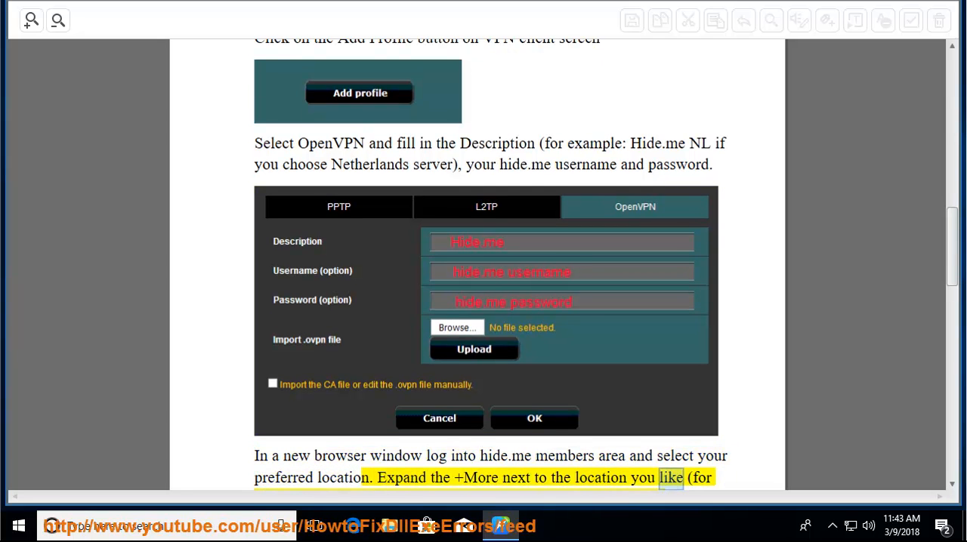
# Step: Scroll through the zip download, .ovpn upload and activation steps to the tls-version-min troubleshooting note
pyautogui.scroll(-3)
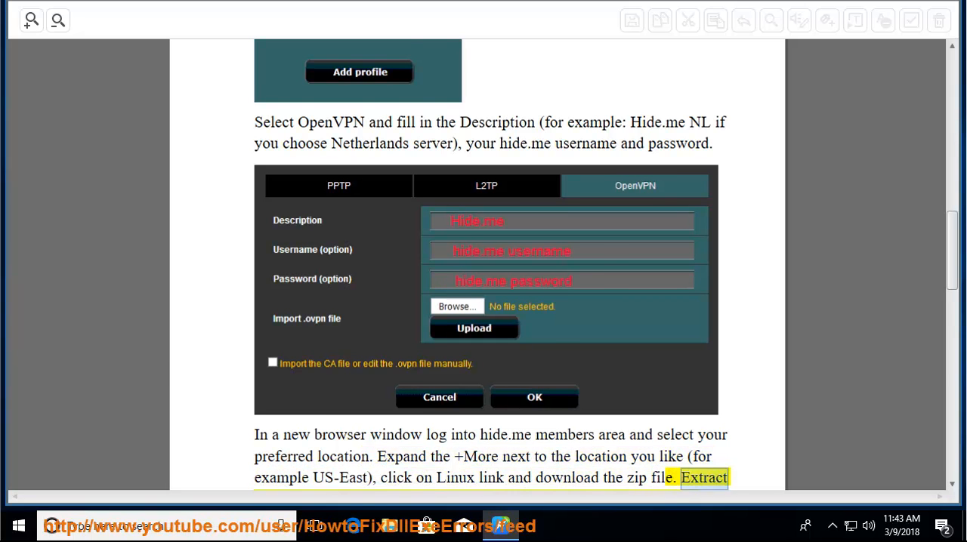
pyautogui.scroll(-3)
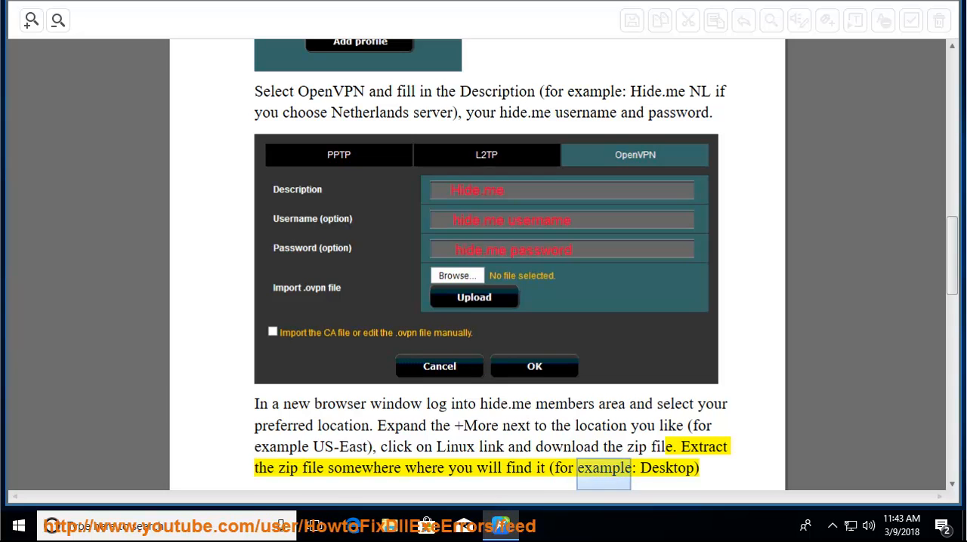
pyautogui.scroll(-3)
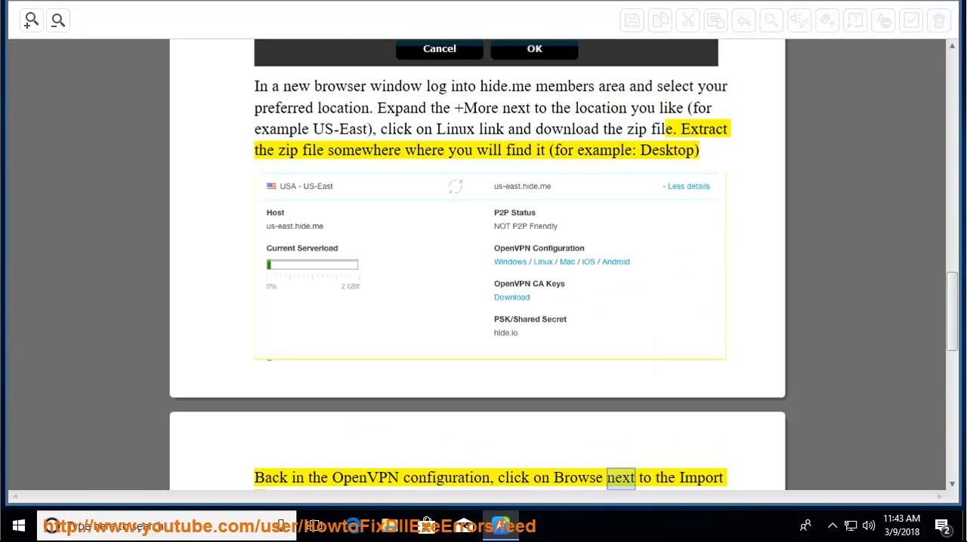
pyautogui.scroll(-3)
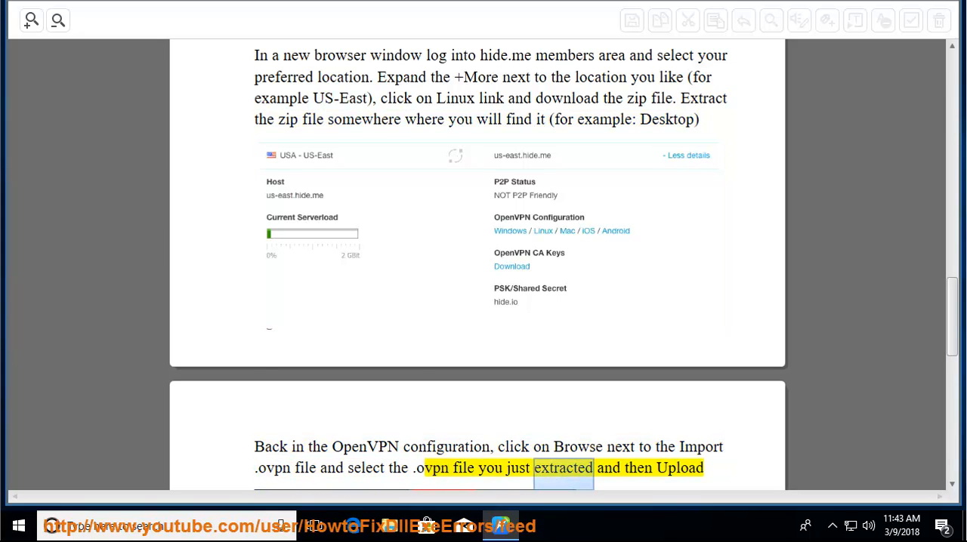
pyautogui.scroll(-3)
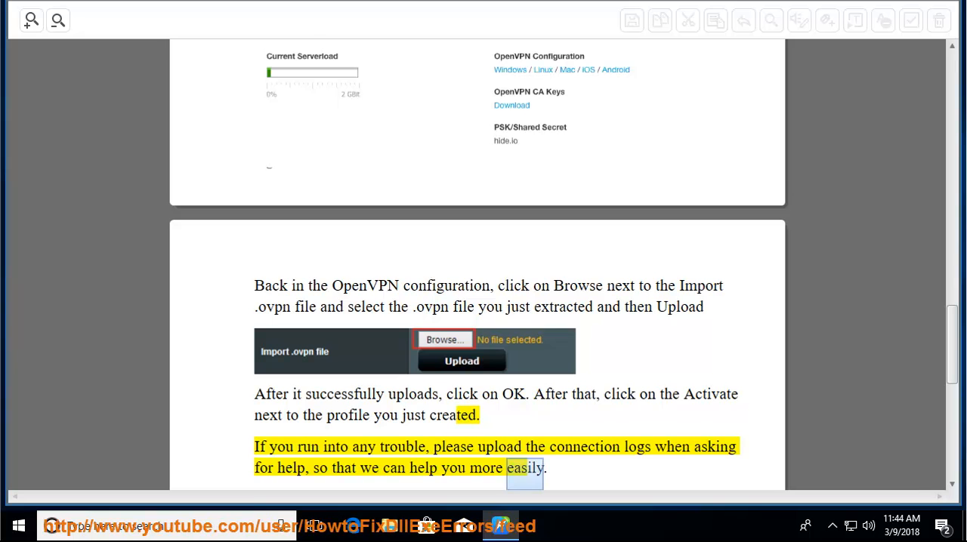
pyautogui.scroll(-3)
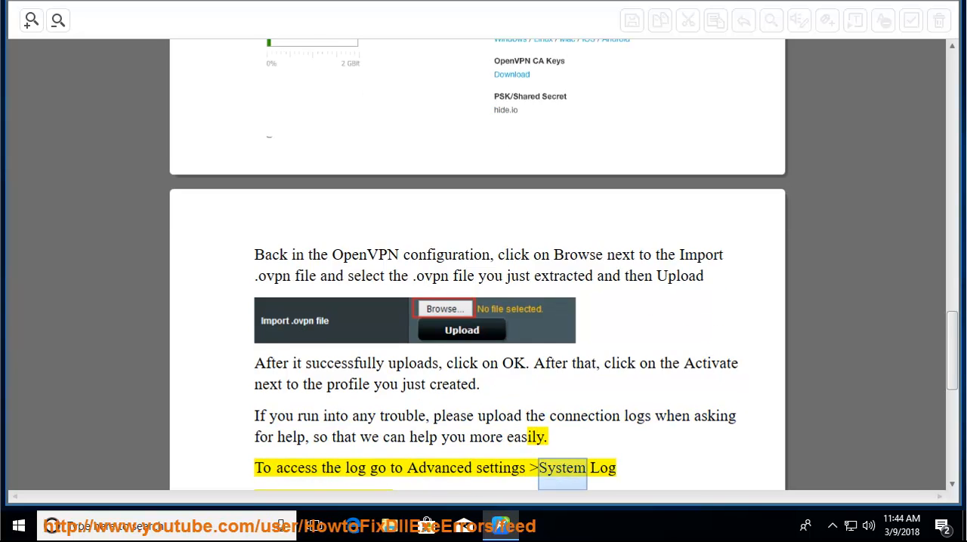
pyautogui.scroll(-3)
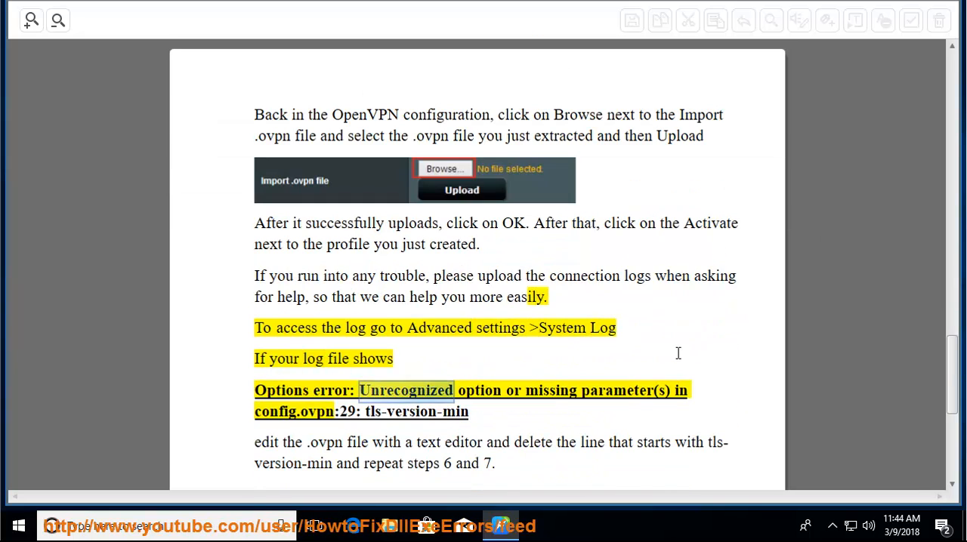